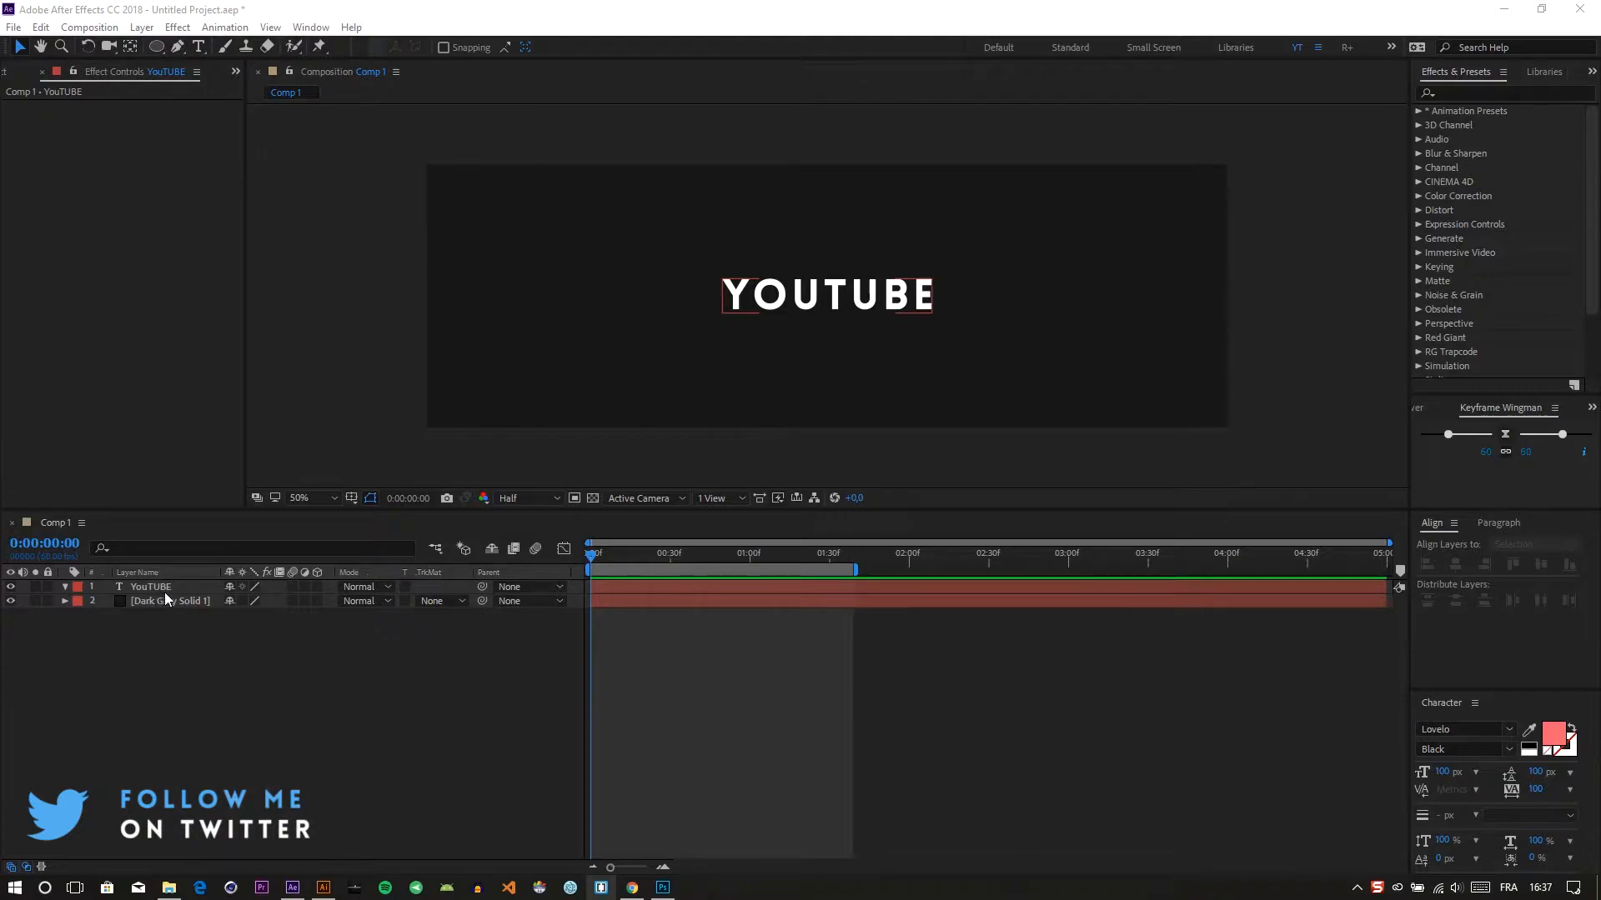
Select the YOUTUBE text layer and focus the Effects & Presets search field
{"action": "left_click", "coordinate": [150, 585]}
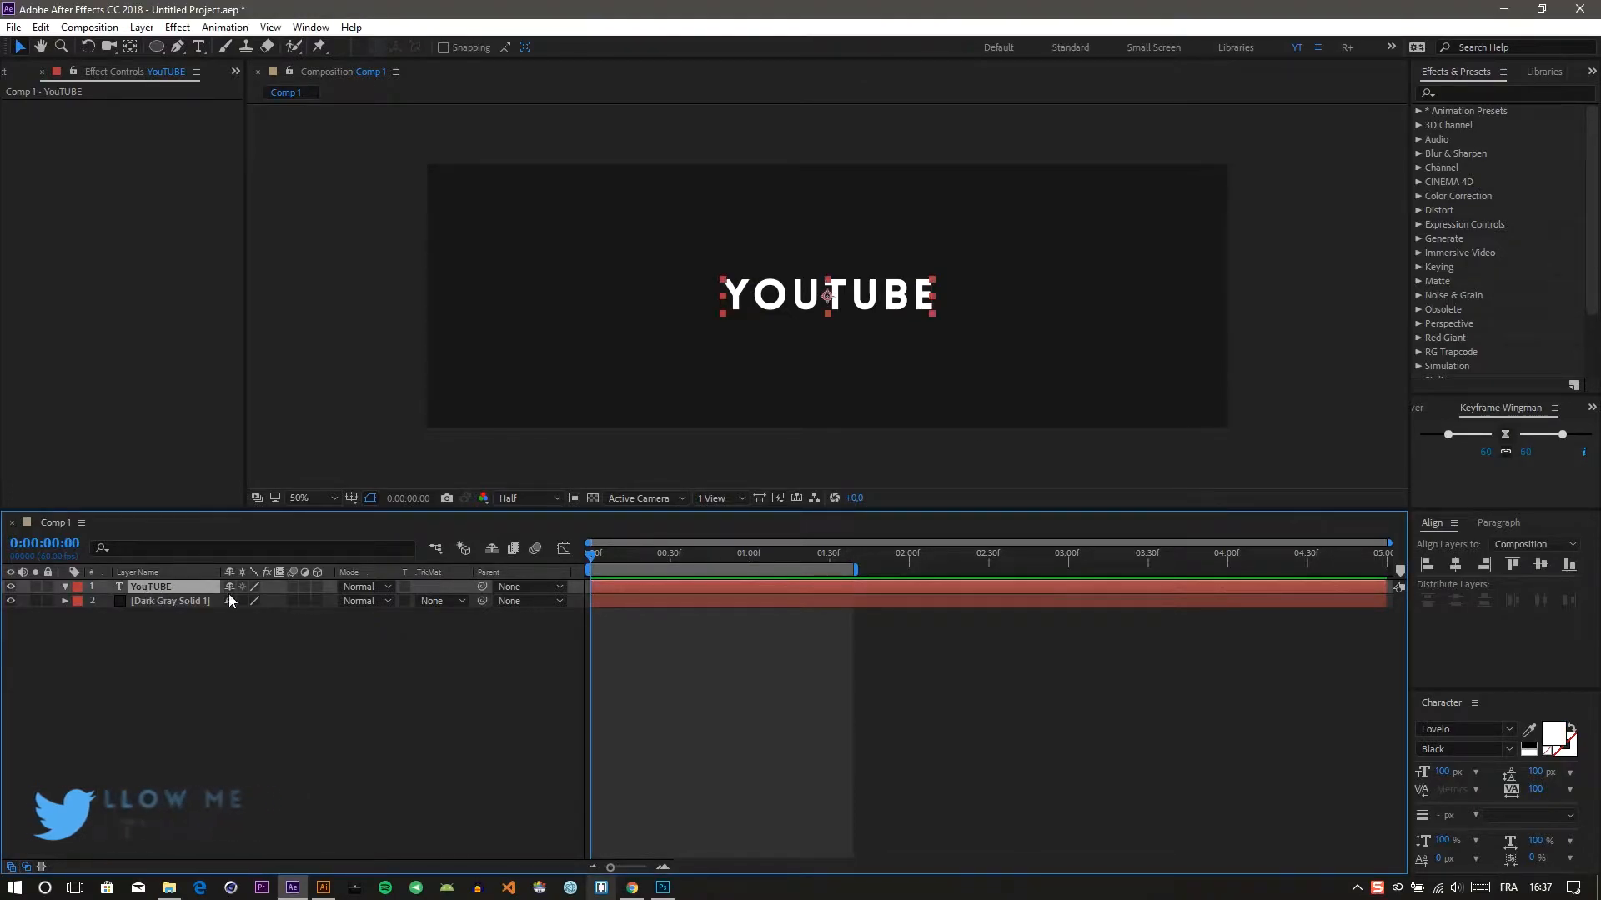
{"action": "left_click", "coordinate": [1490, 94]}
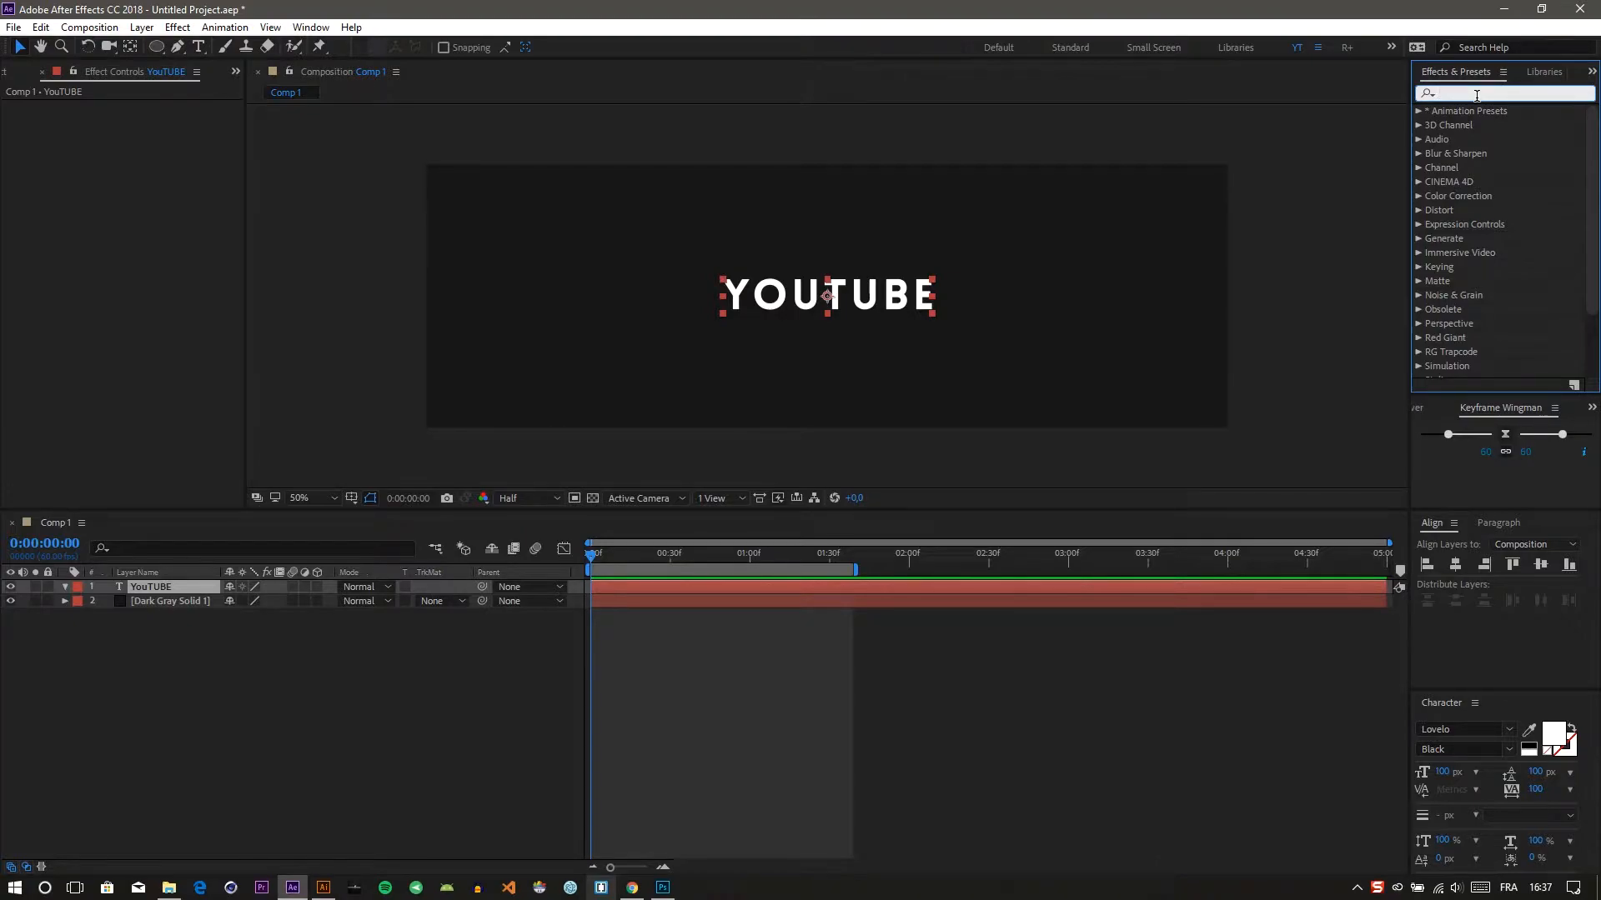
Search 'cc page' and apply CC Page Turn to the YOUTUBE layer
{"action": "type", "text": "cc page"}
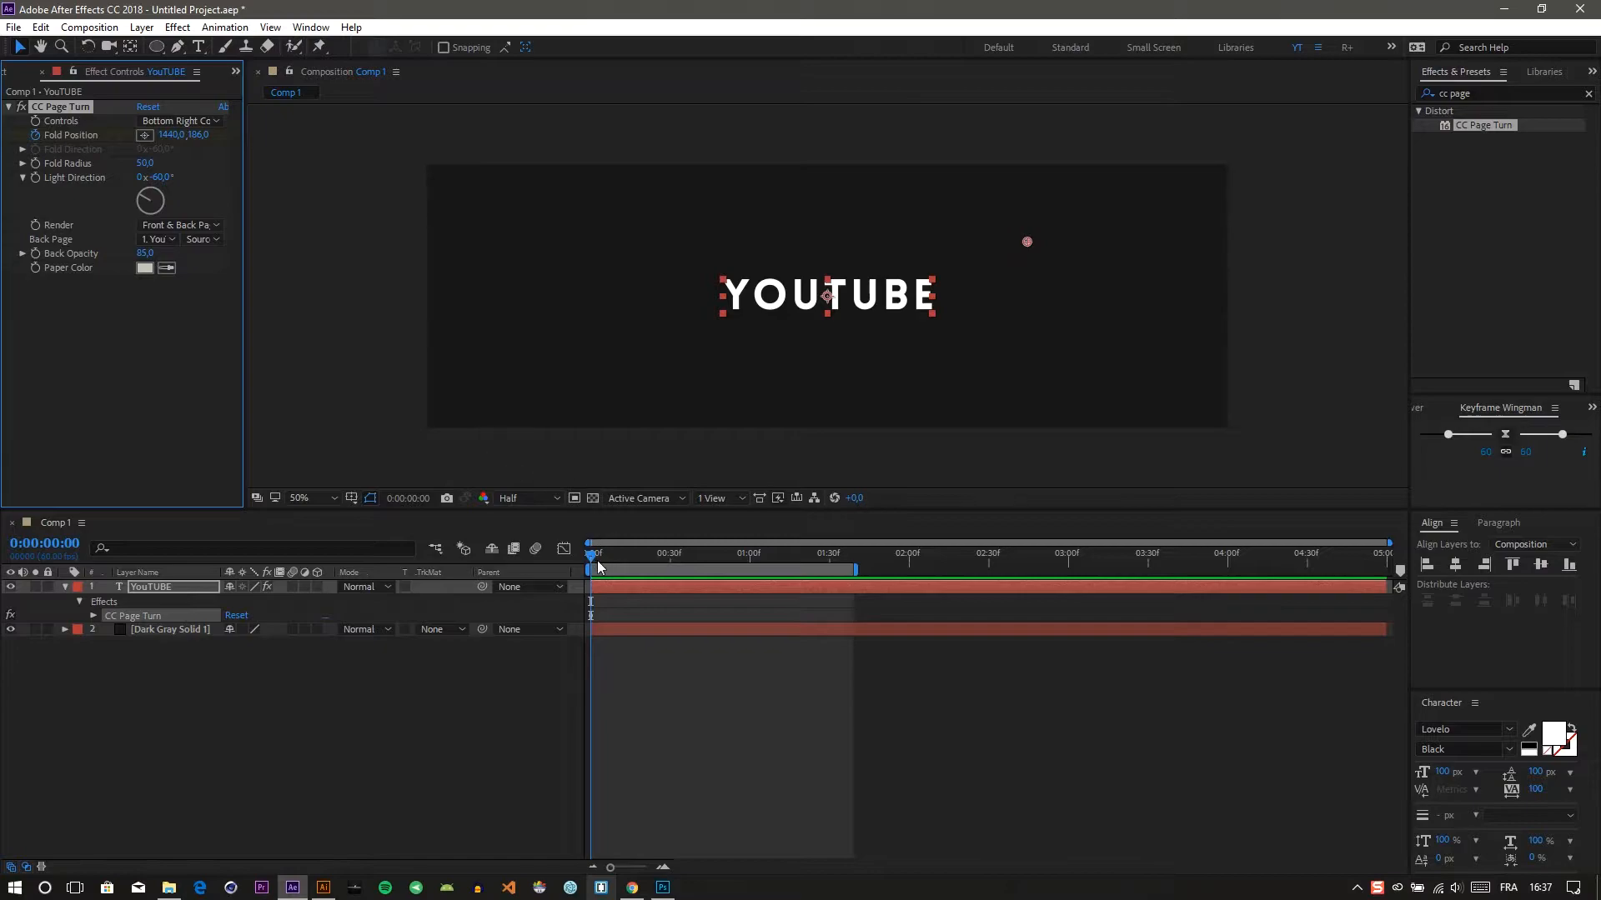
{"action": "mouse_move", "coordinate": [712, 568]}
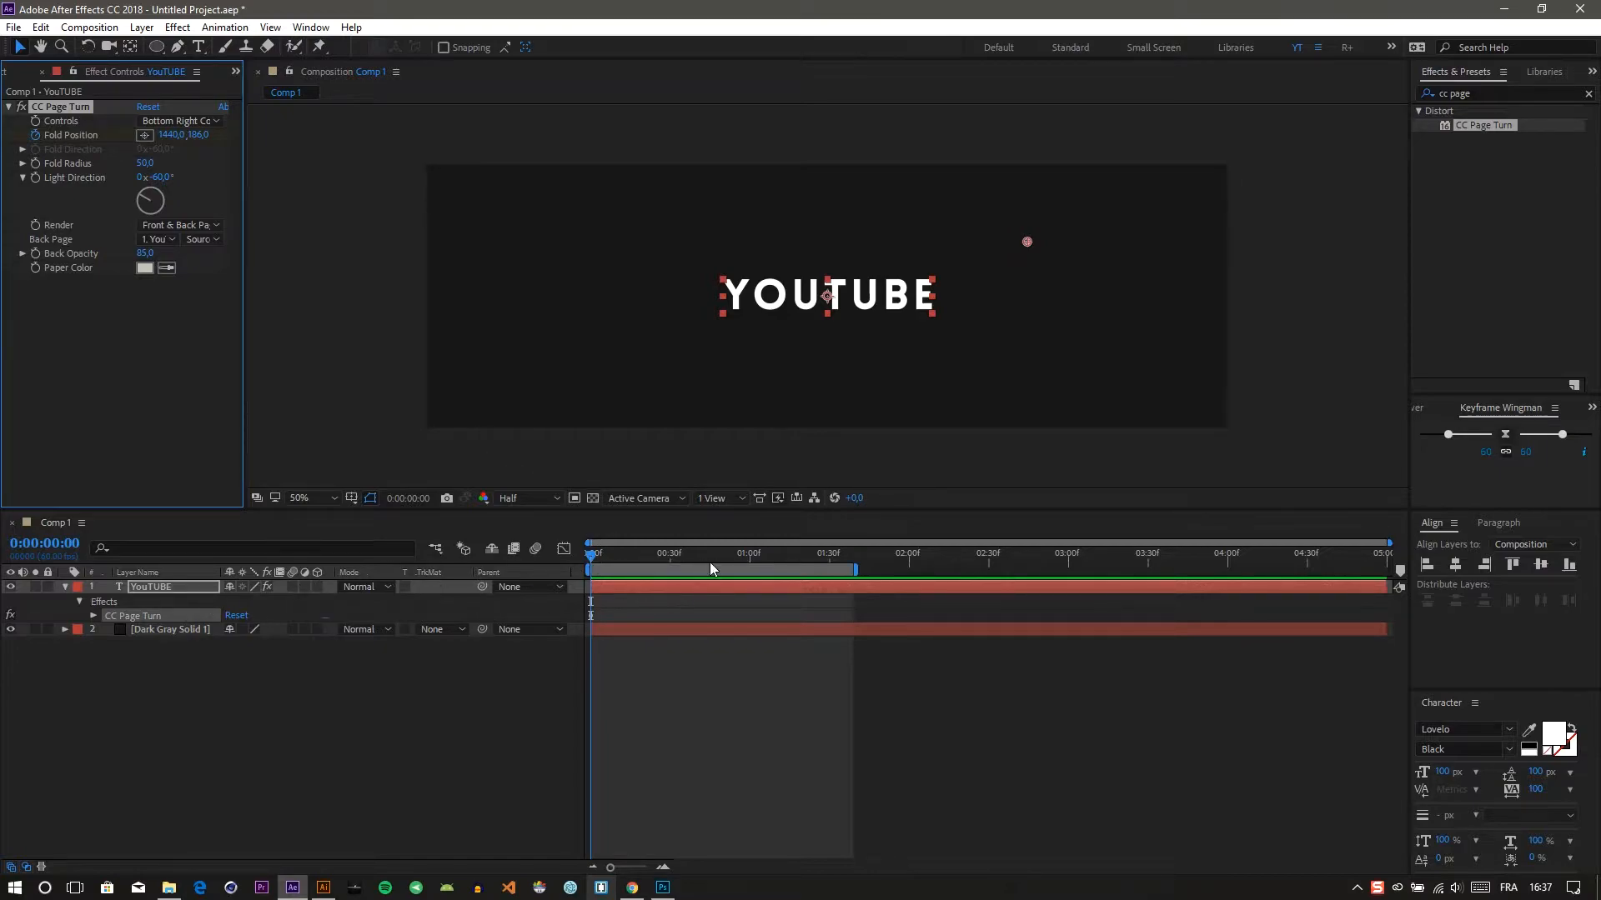
Move the current time to about 1:16 to keyframe the Fold Position there
{"action": "left_click", "coordinate": [783, 568]}
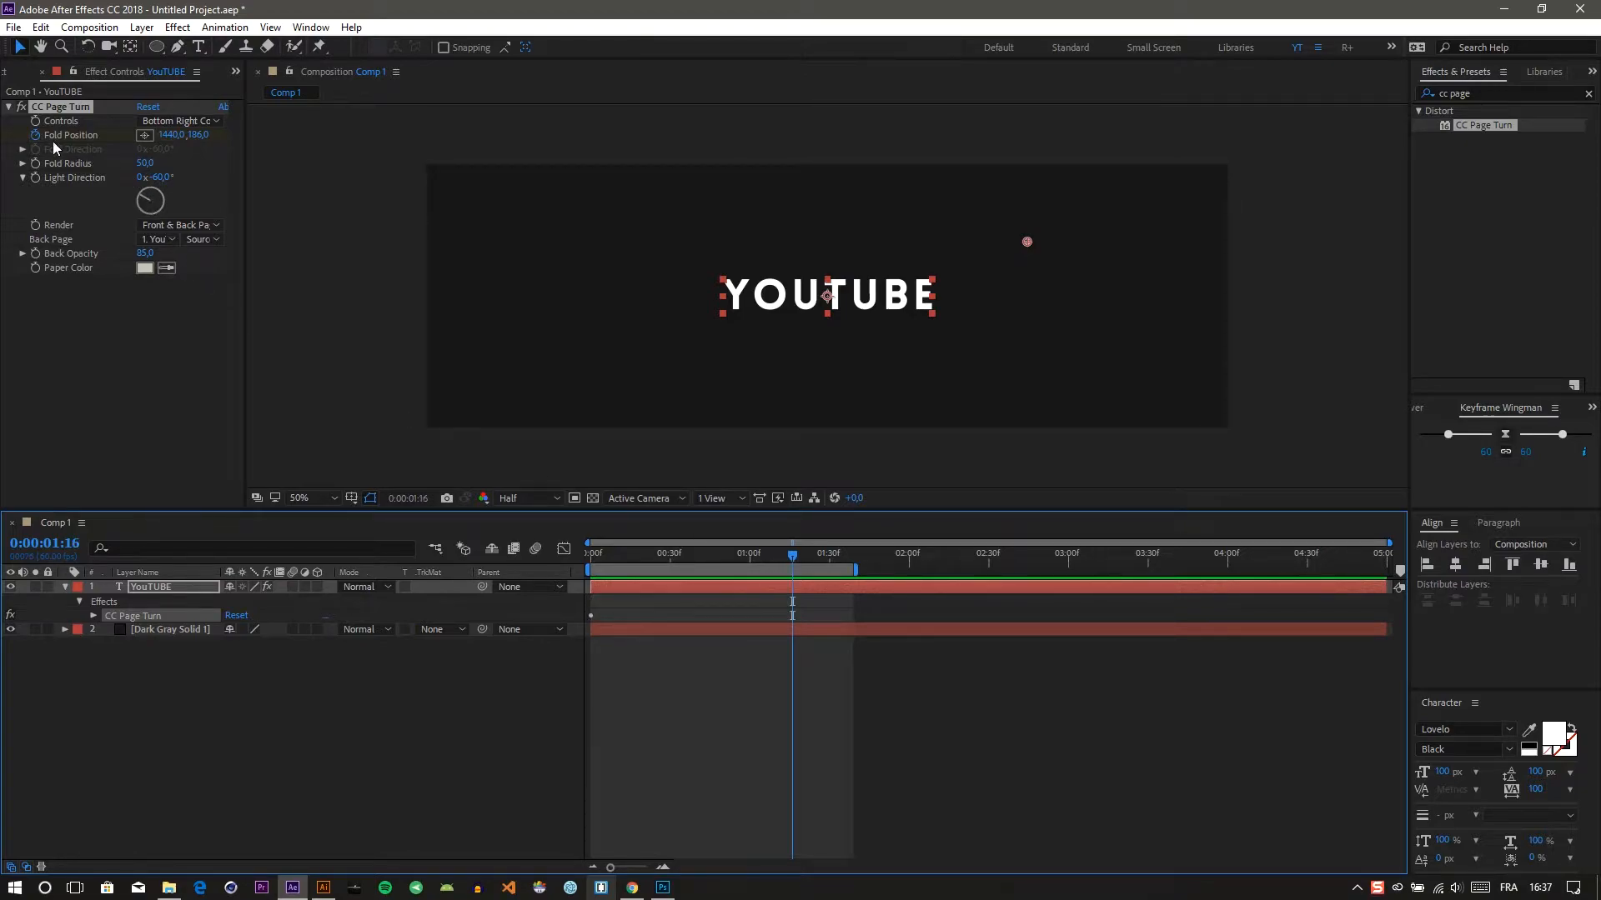
{"action": "mouse_move", "coordinate": [106, 615]}
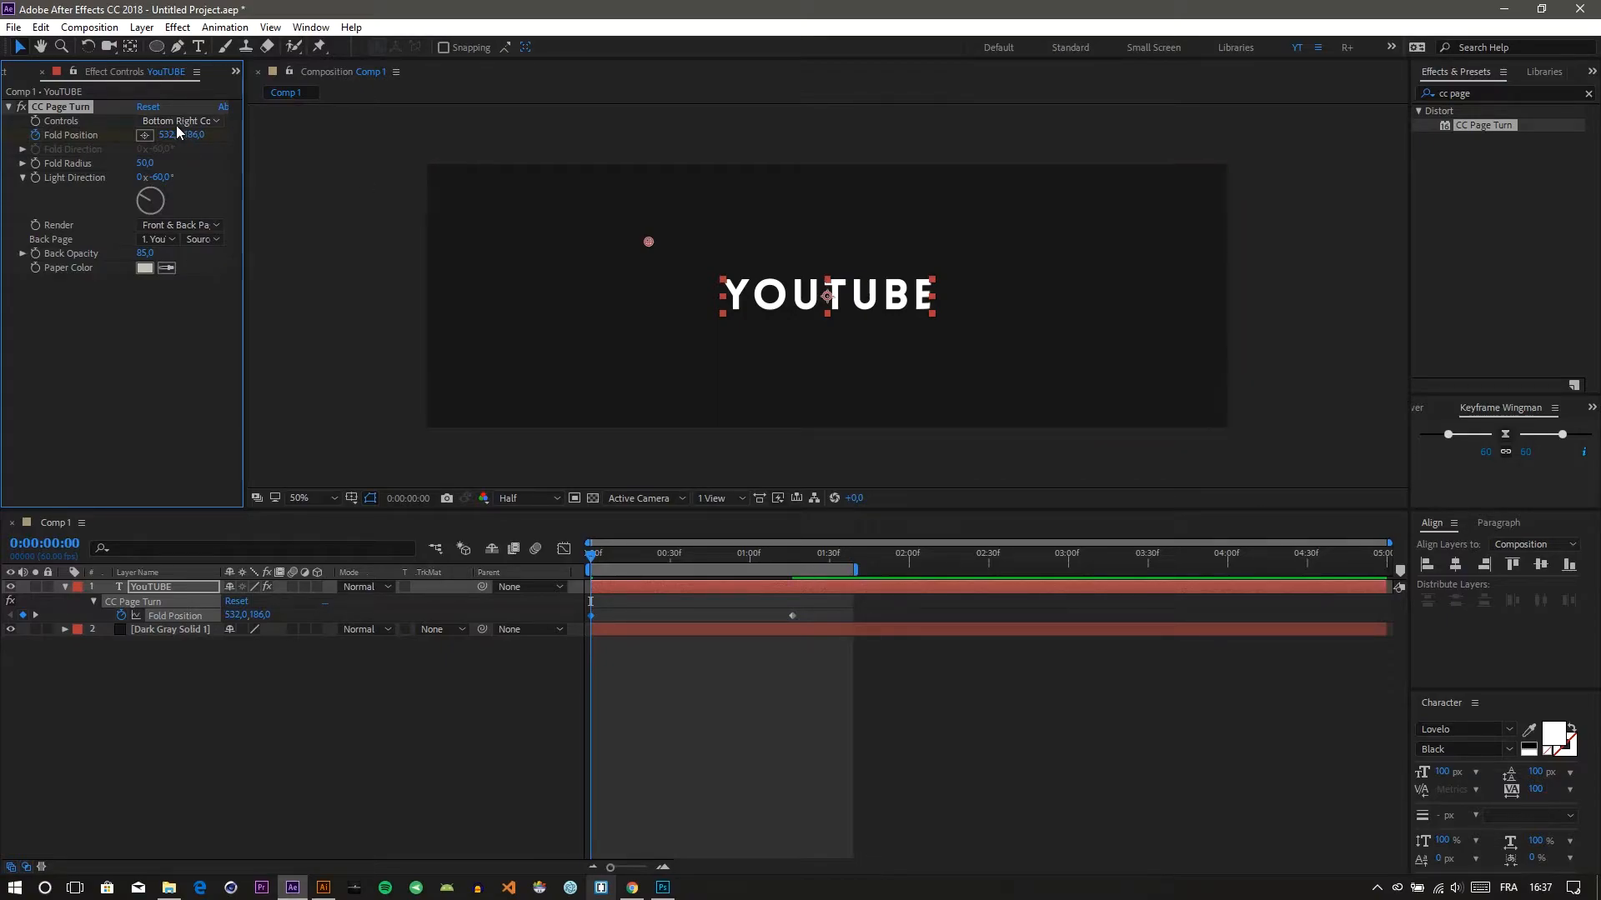
Set CC Page Turn Controls to Classic UI and Render to Front Page
{"action": "left_click", "coordinate": [180, 120]}
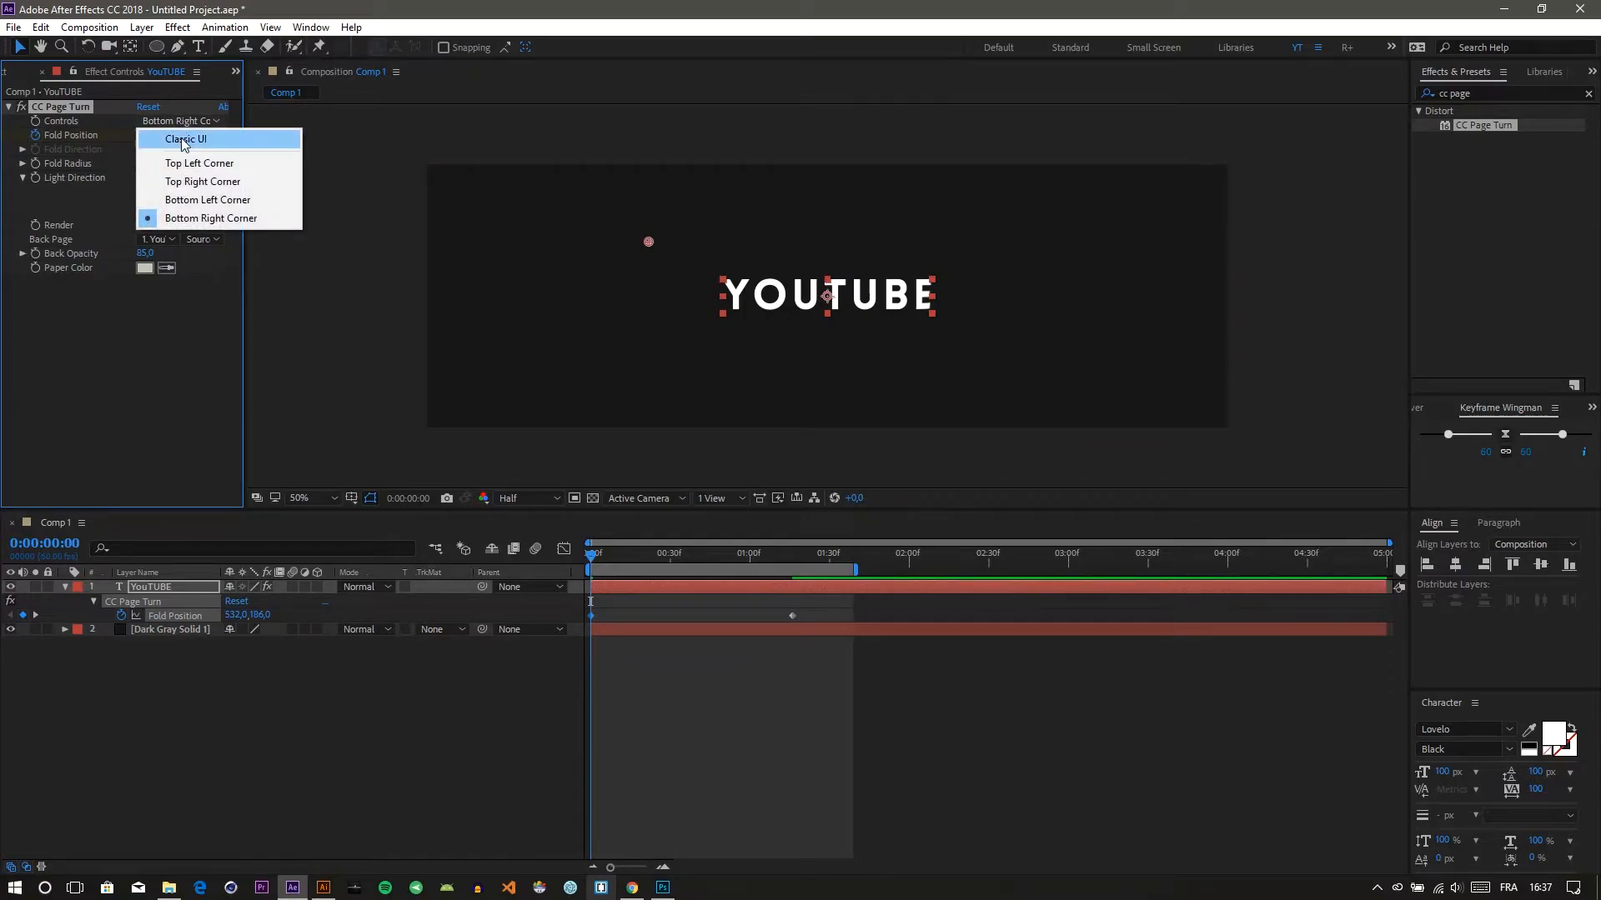
{"action": "left_click", "coordinate": [185, 139]}
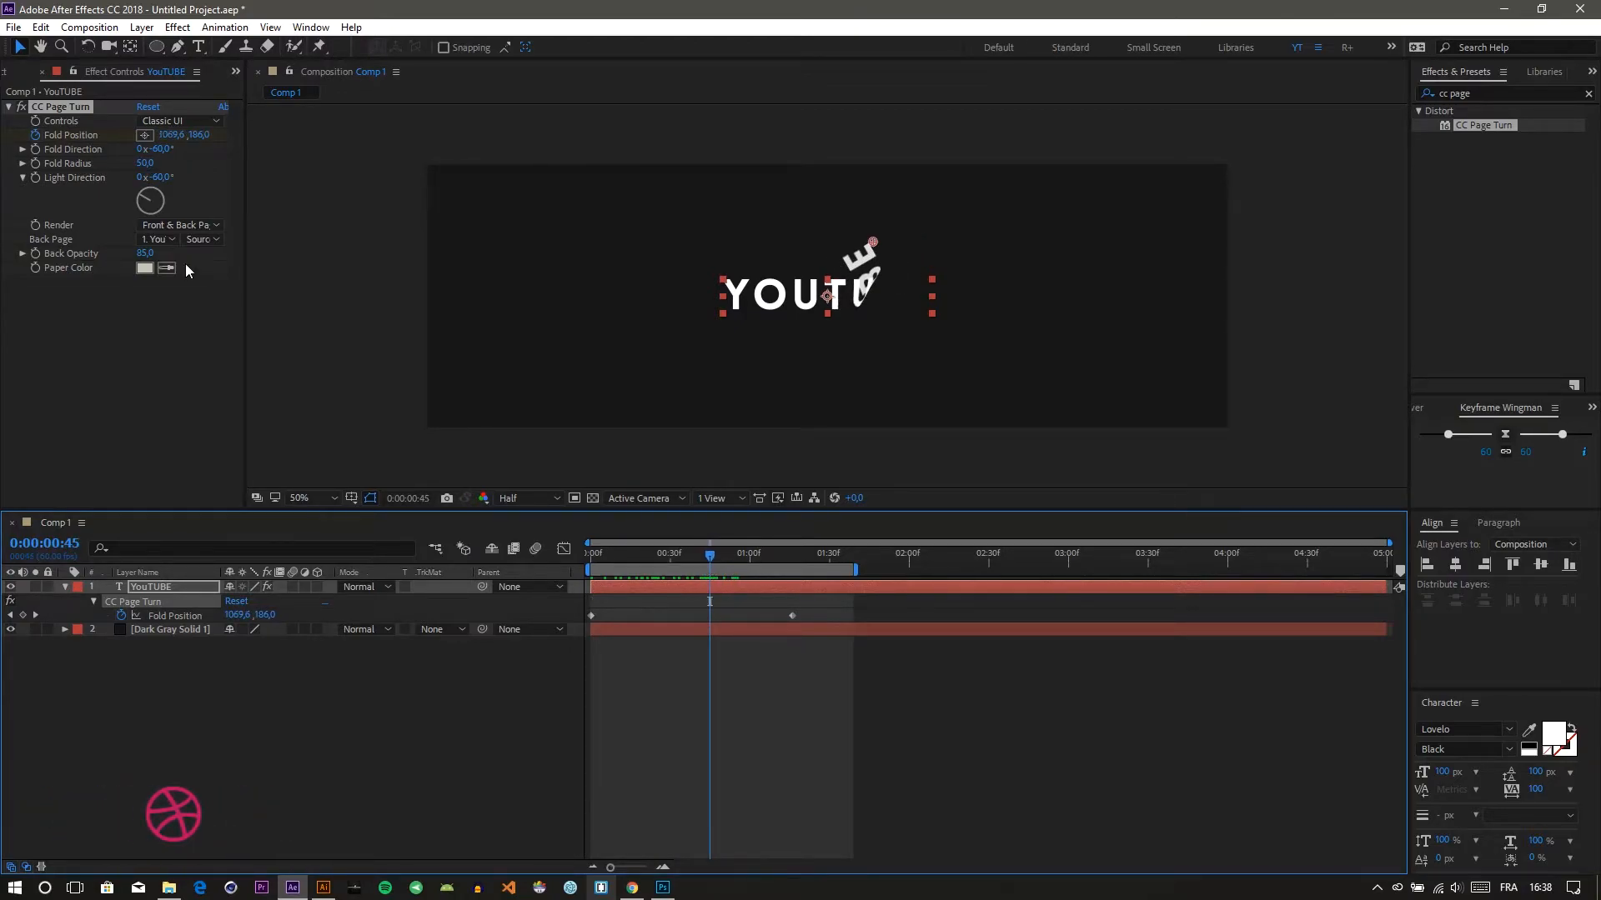
{"action": "left_click", "coordinate": [180, 225]}
{"action": "type", "text": "echo"}
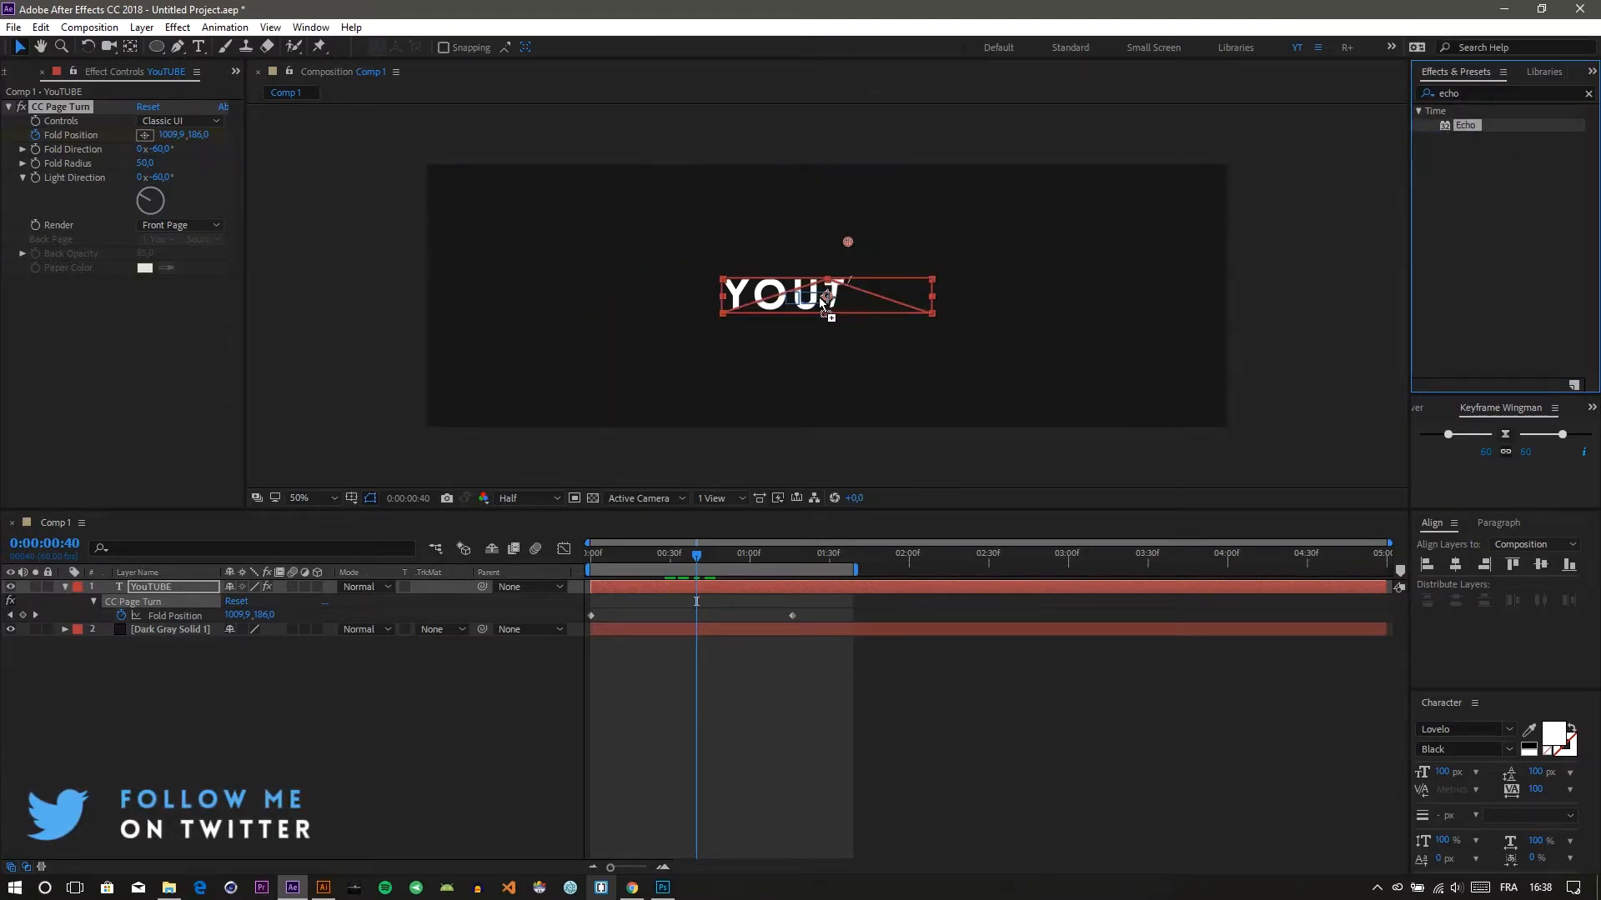
Apply Echo with Echo Time -0,001 seconds and Number Of Echoes 50
{"action": "double_click", "coordinate": [1466, 125]}
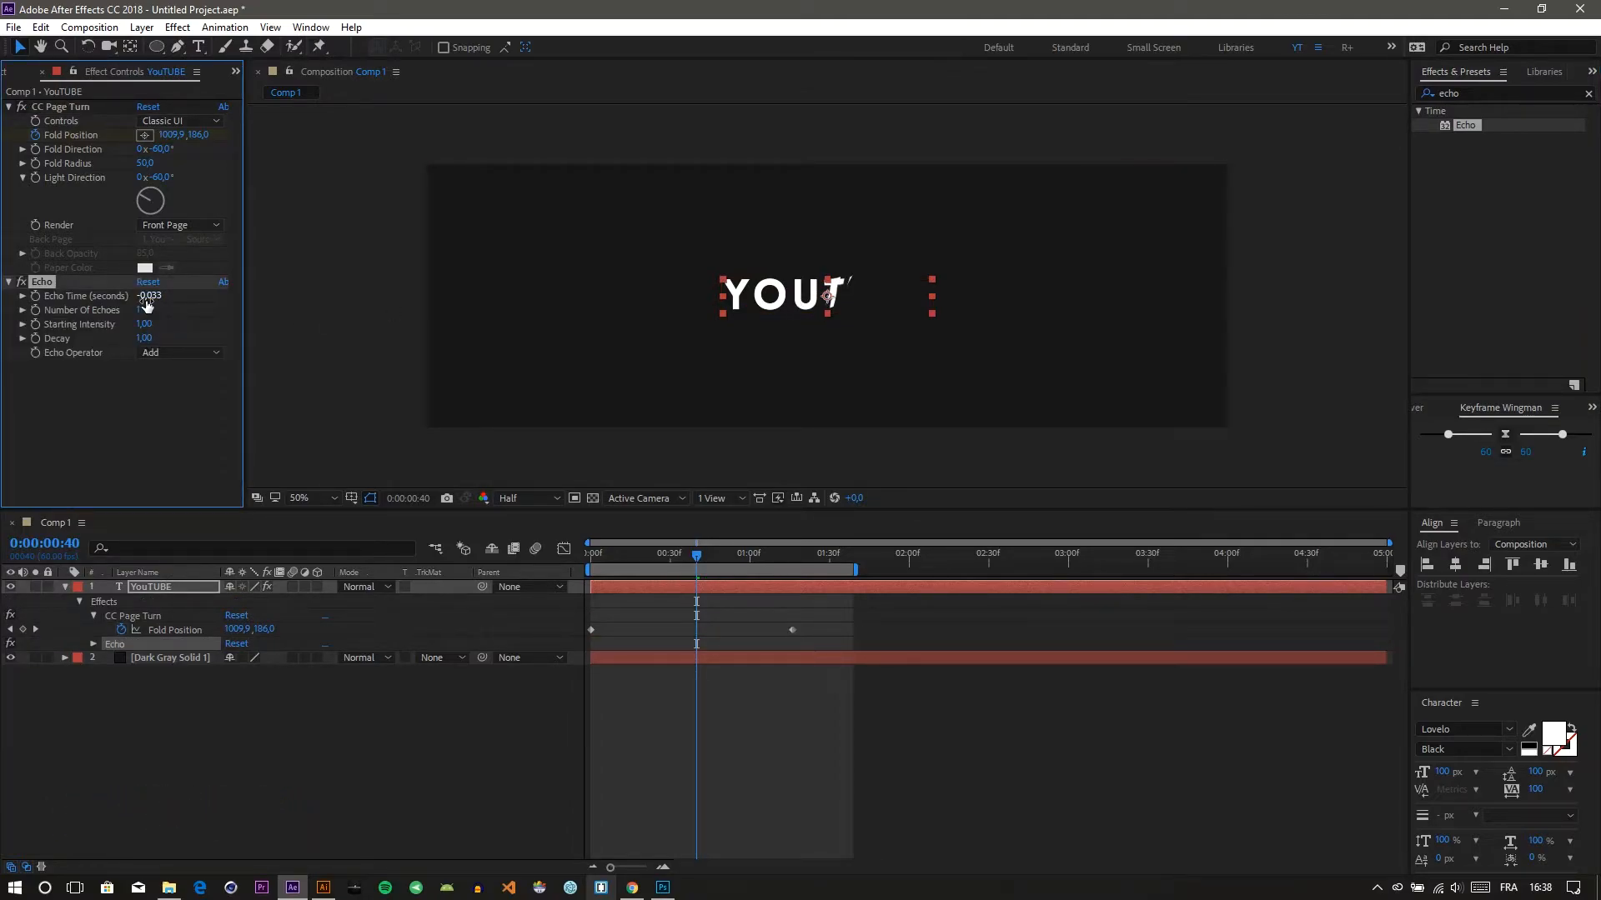
{"action": "double_click", "coordinate": [152, 295]}
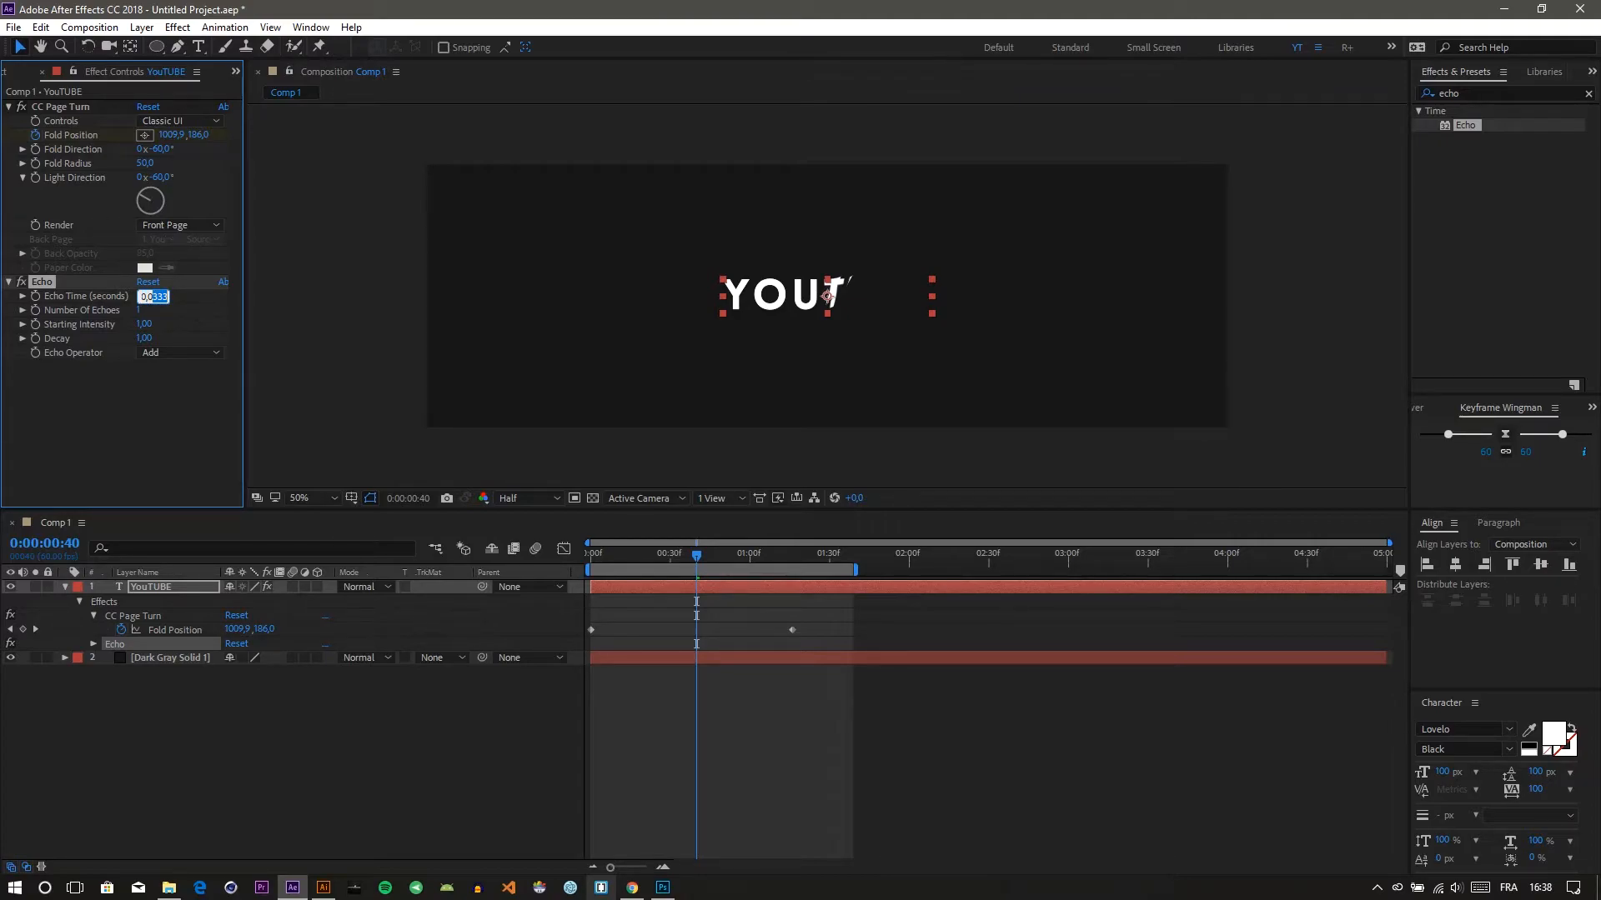
{"action": "type", "text": "0,001"}
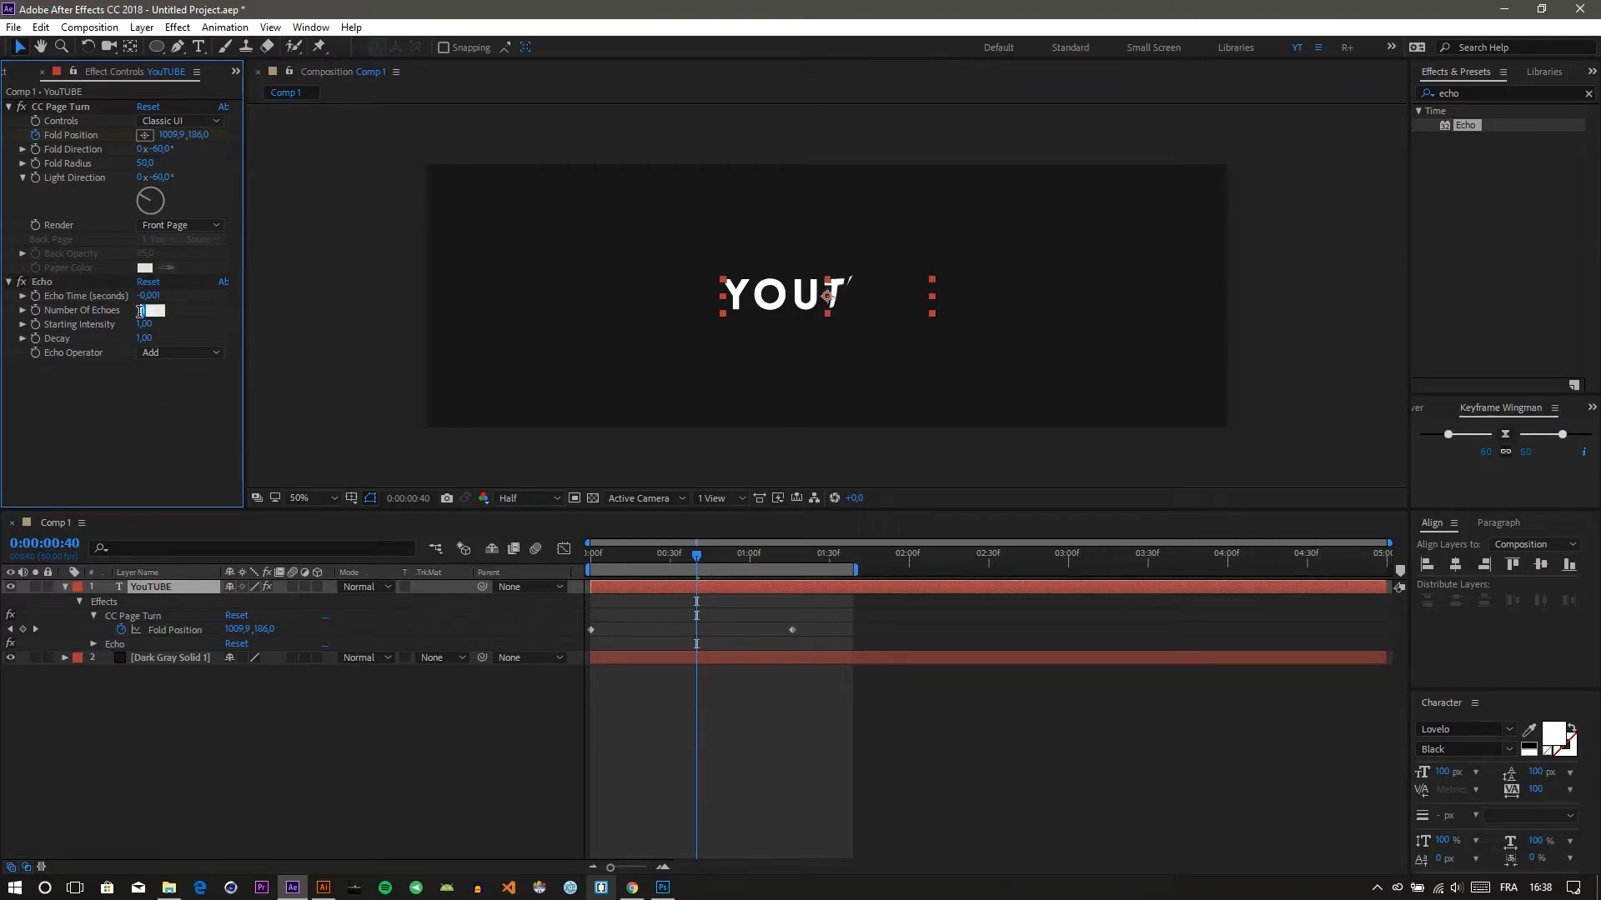
{"action": "type", "text": "50"}
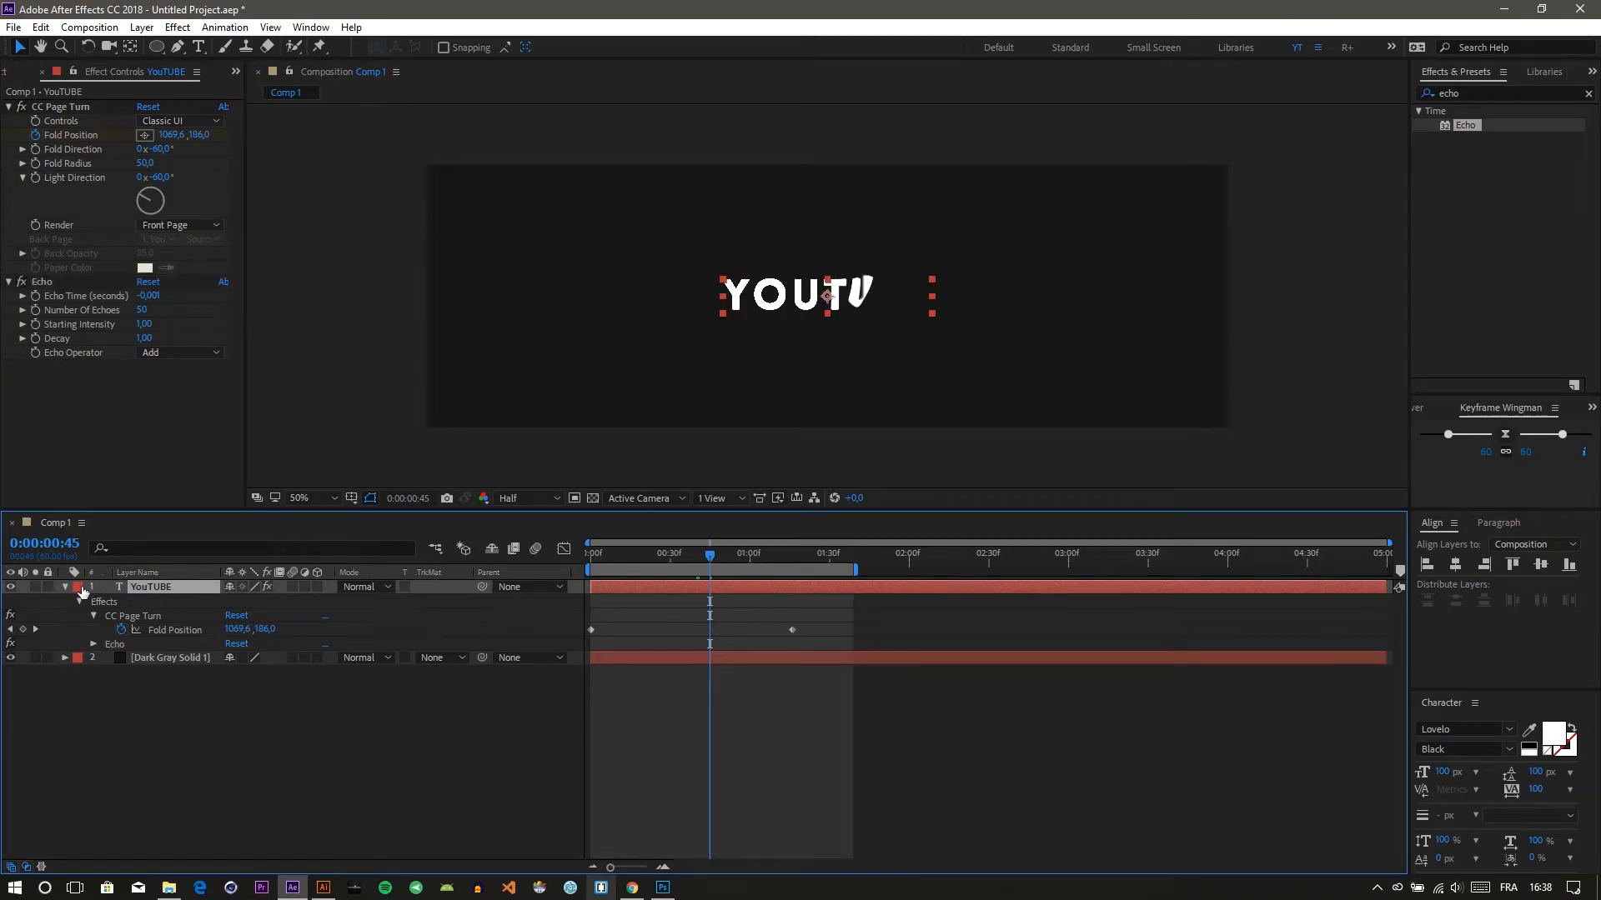
Collapse the YOUTUBE layer's properties before duplicating it
{"action": "left_click", "coordinate": [65, 585]}
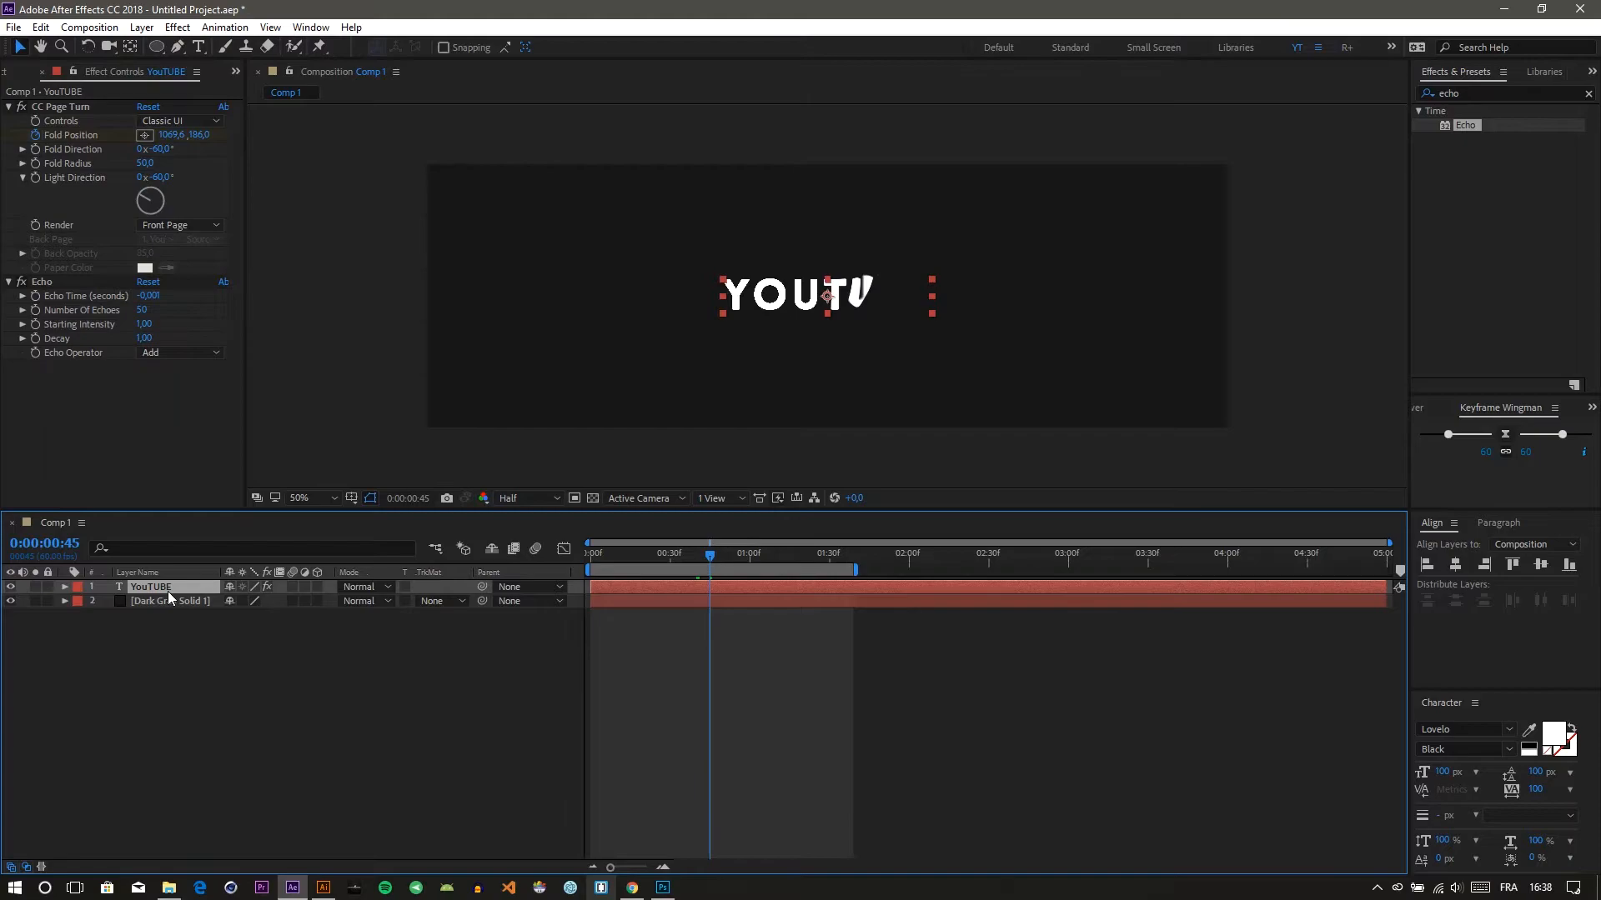
{"action": "mouse_move", "coordinate": [167, 592]}
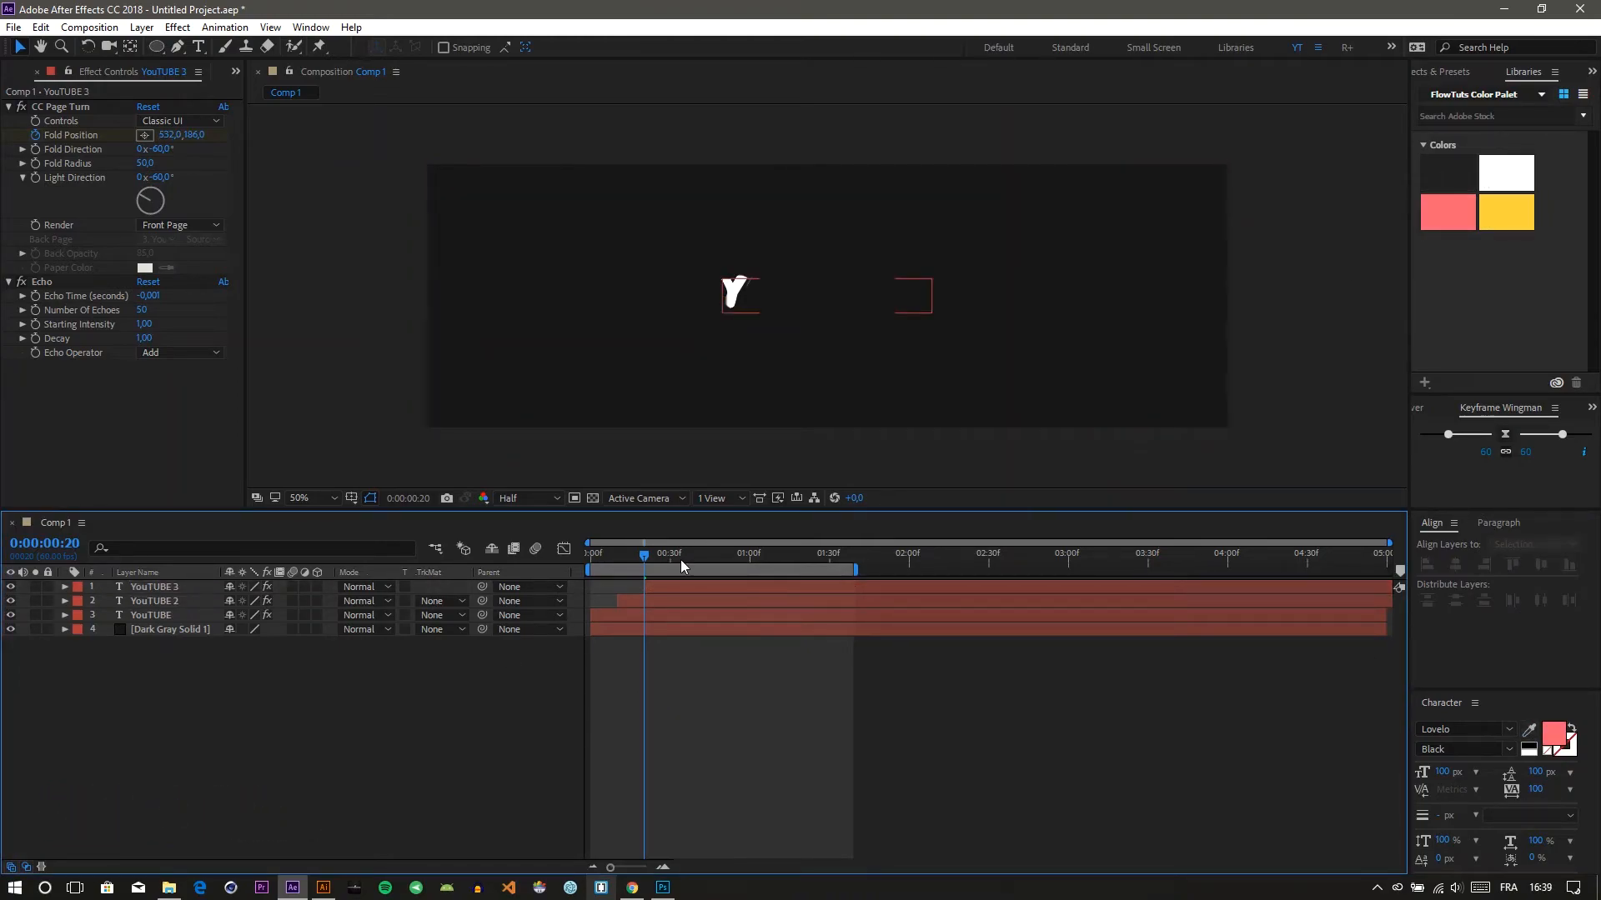
Preview the animation, then set the selected layer's Echo Operator to Maximum
{"action": "left_click_drag", "start_coordinate": [643, 554], "coordinate": [704, 553]}
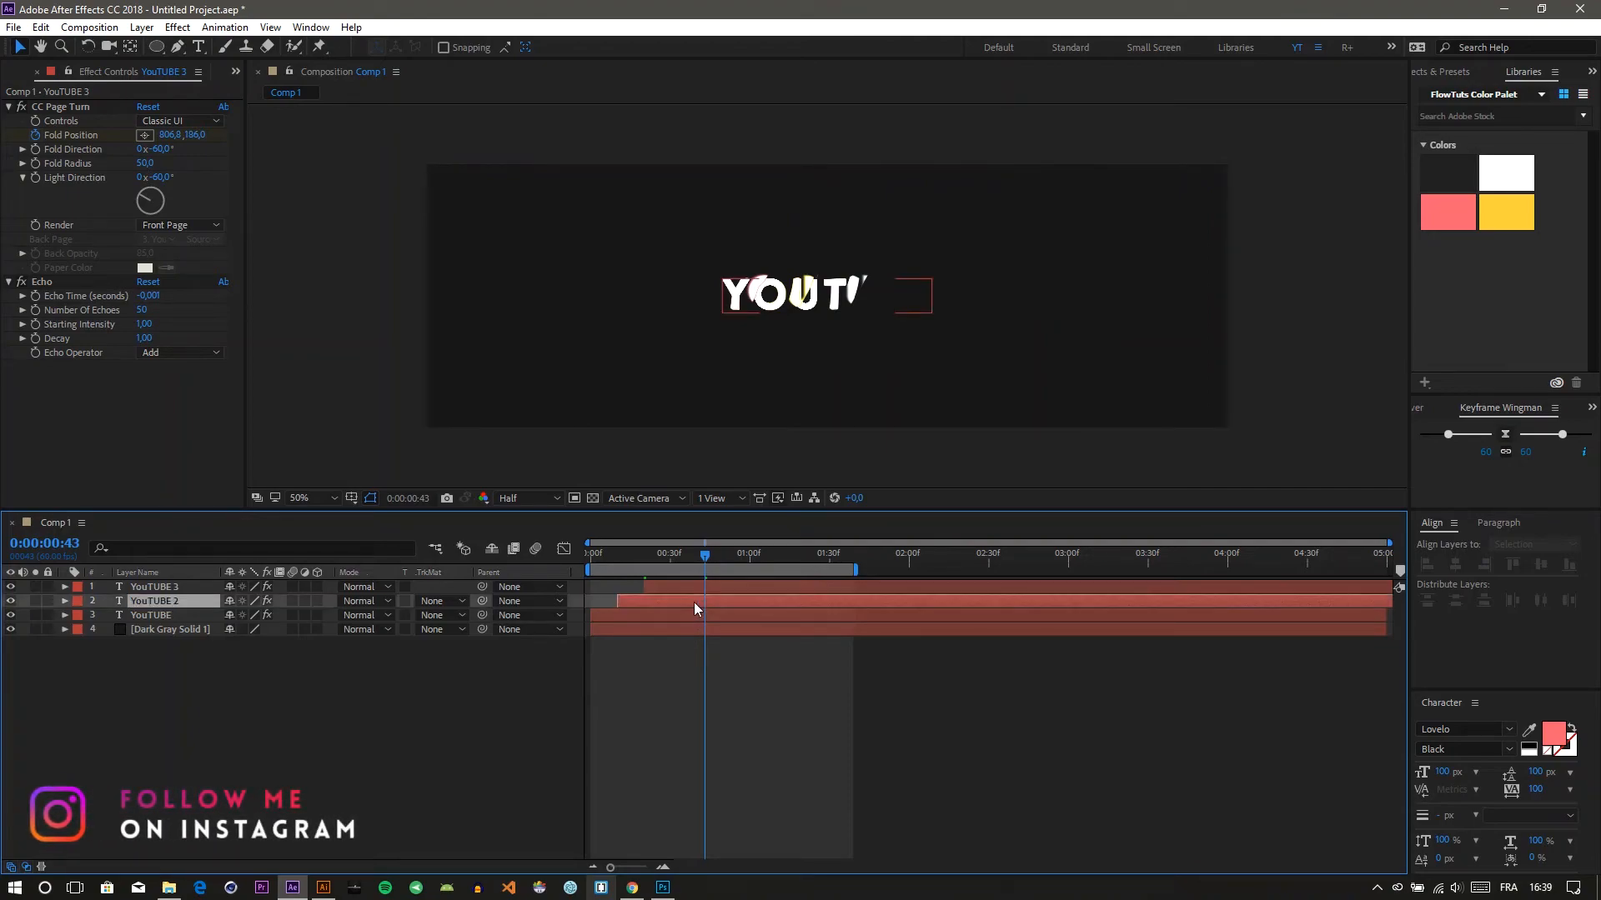
{"action": "left_click", "coordinate": [154, 600]}
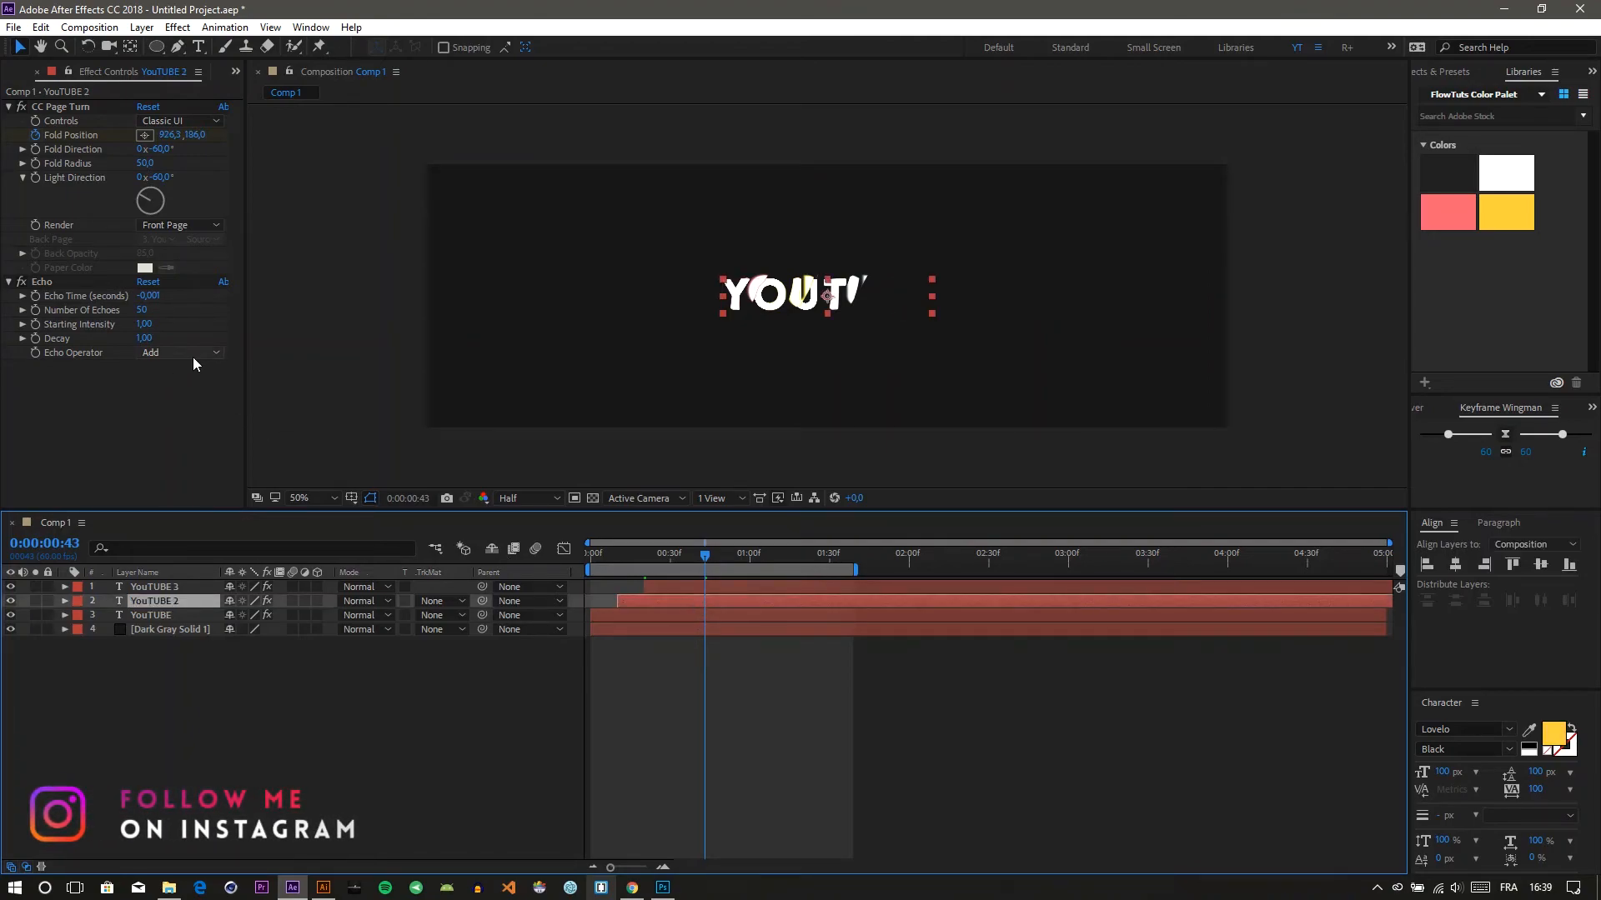
{"action": "left_click", "coordinate": [179, 352]}
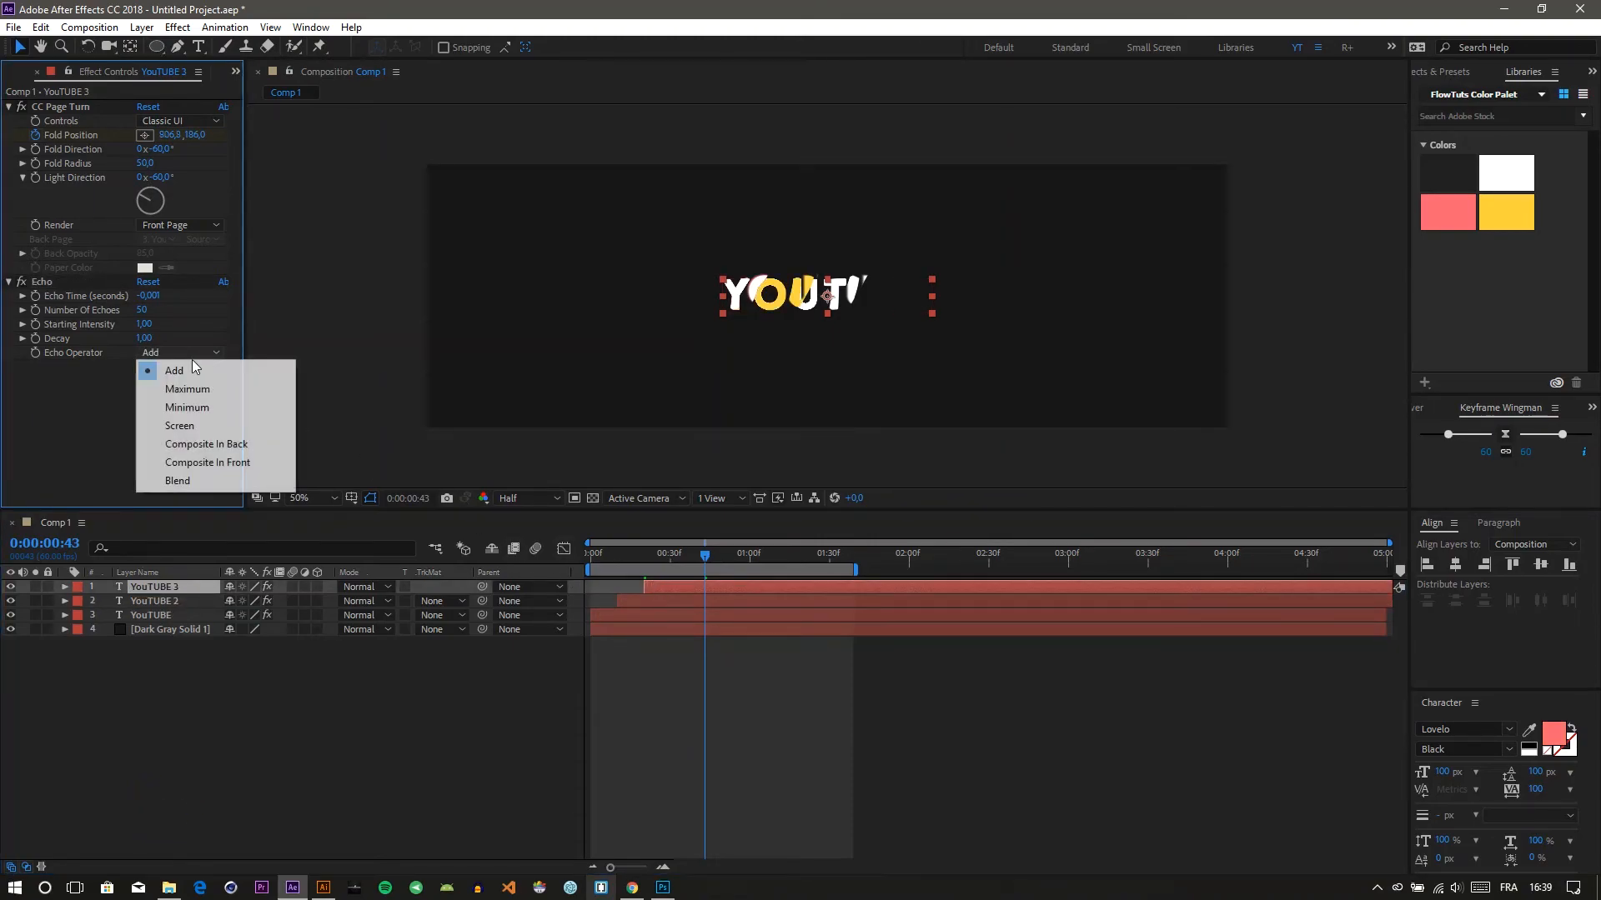
{"action": "left_click", "coordinate": [187, 389]}
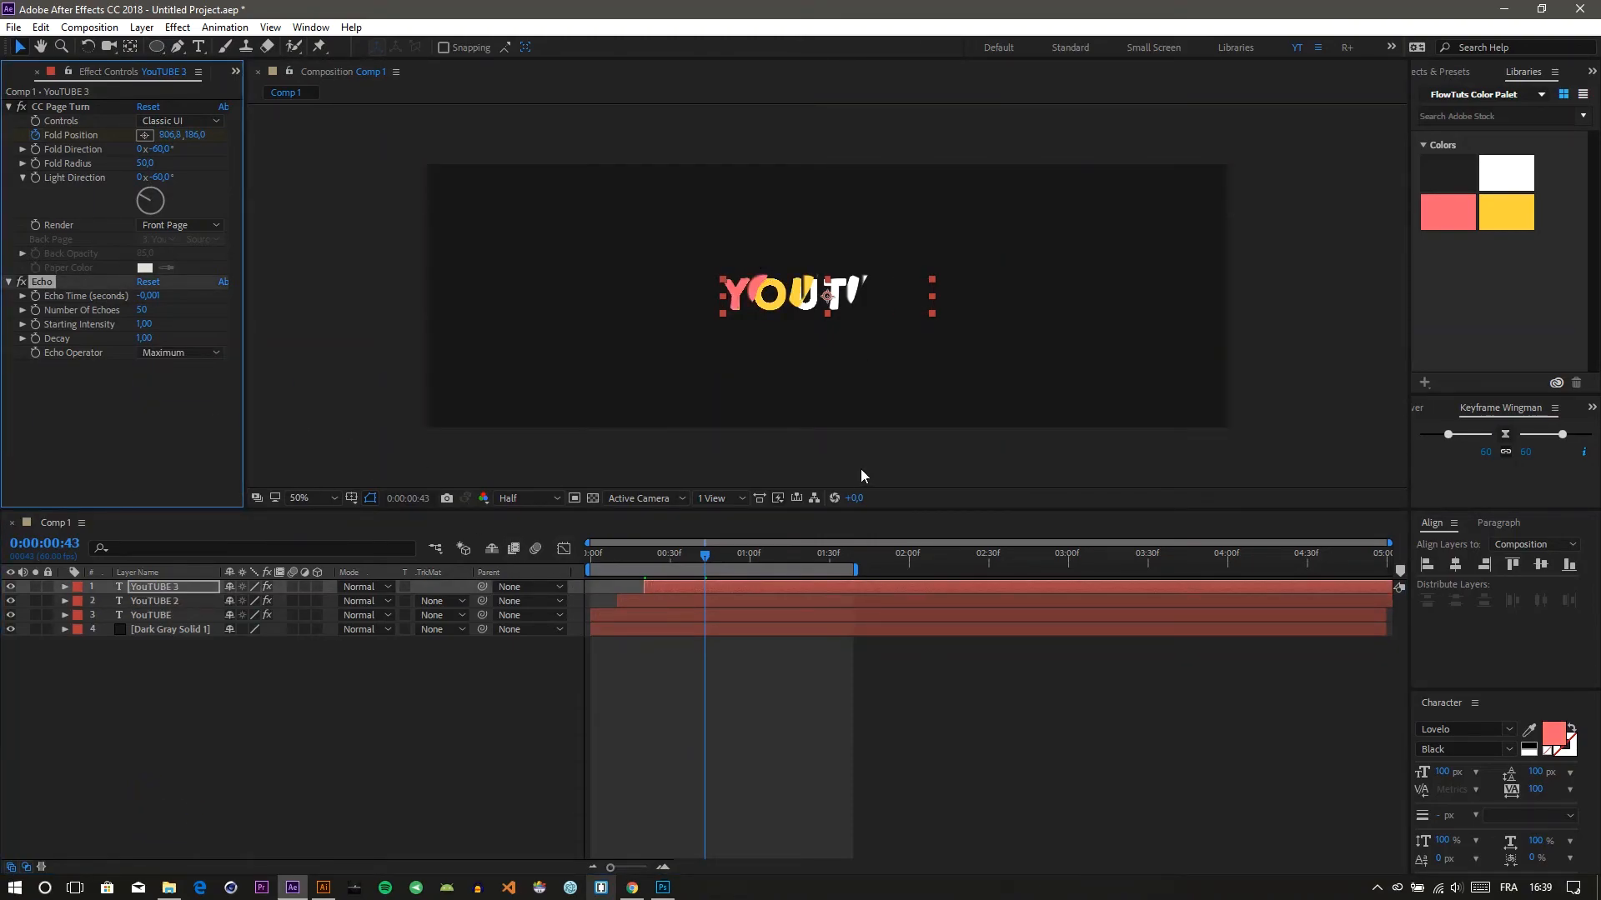